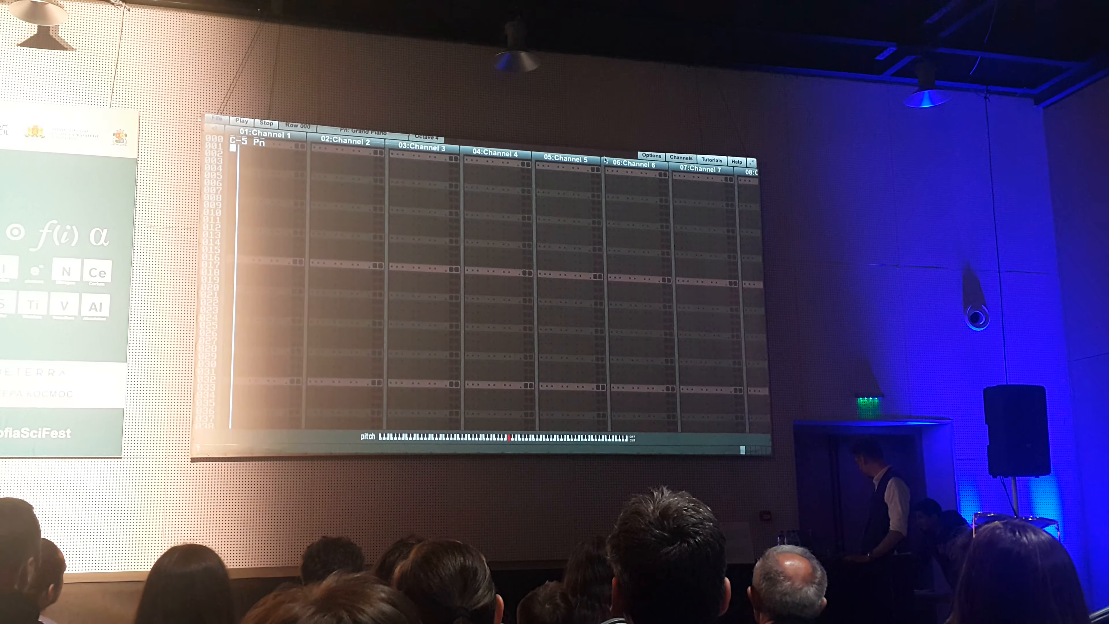
Reveal the reViSiT application menu with Audio Options, Services, Hide and Quit.
{"action": "left_click", "coordinate": [236, 122]}
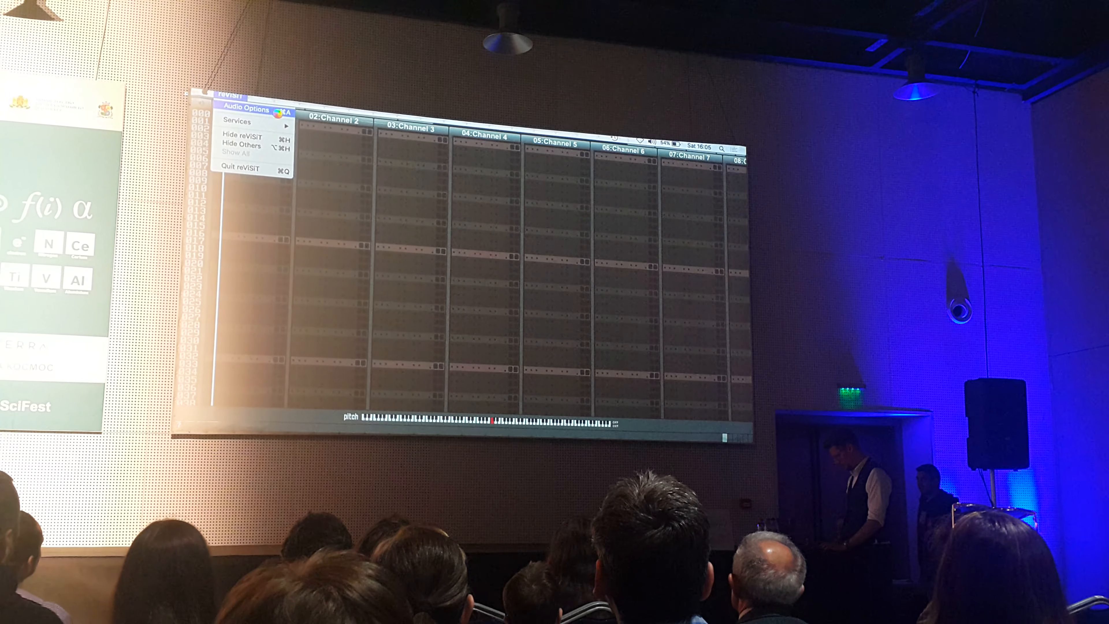
Enter the seven-note piano melody from C-5 in Channel 1 and list the system audio output devices.
{"action": "key", "text": "cmd+tab"}
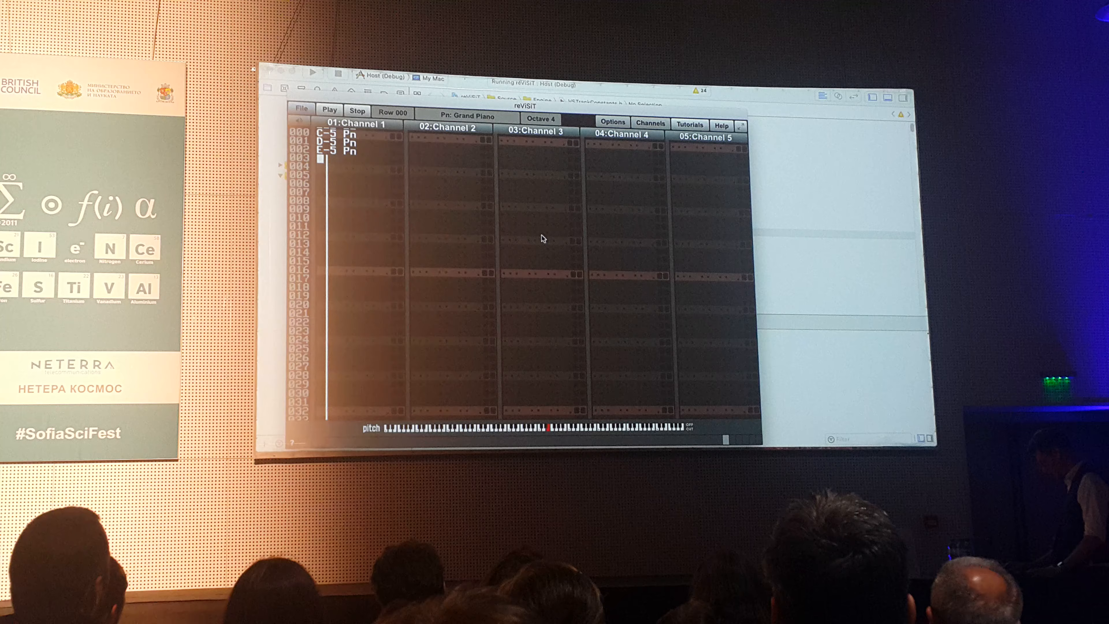
{"action": "key", "text": "volumeup"}
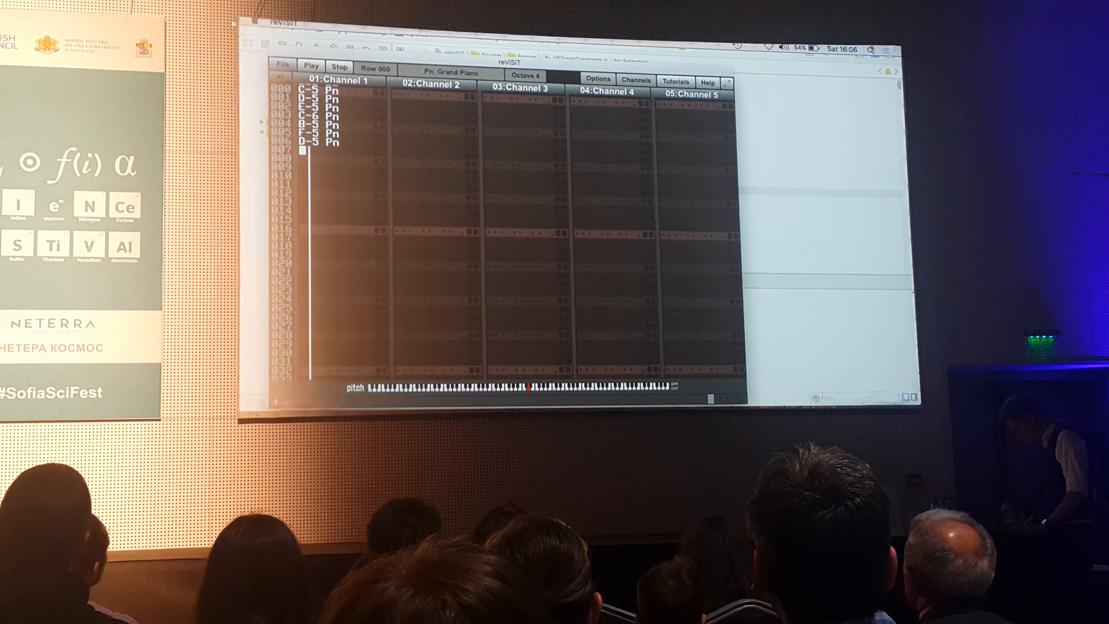
{"action": "left_click", "coordinate": [782, 72]}
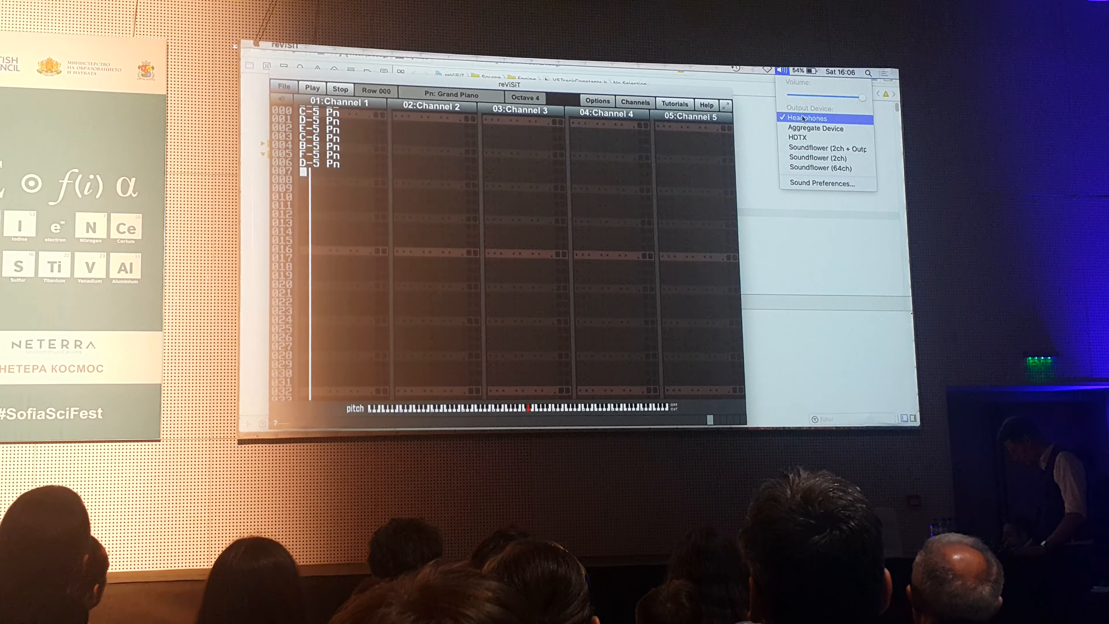